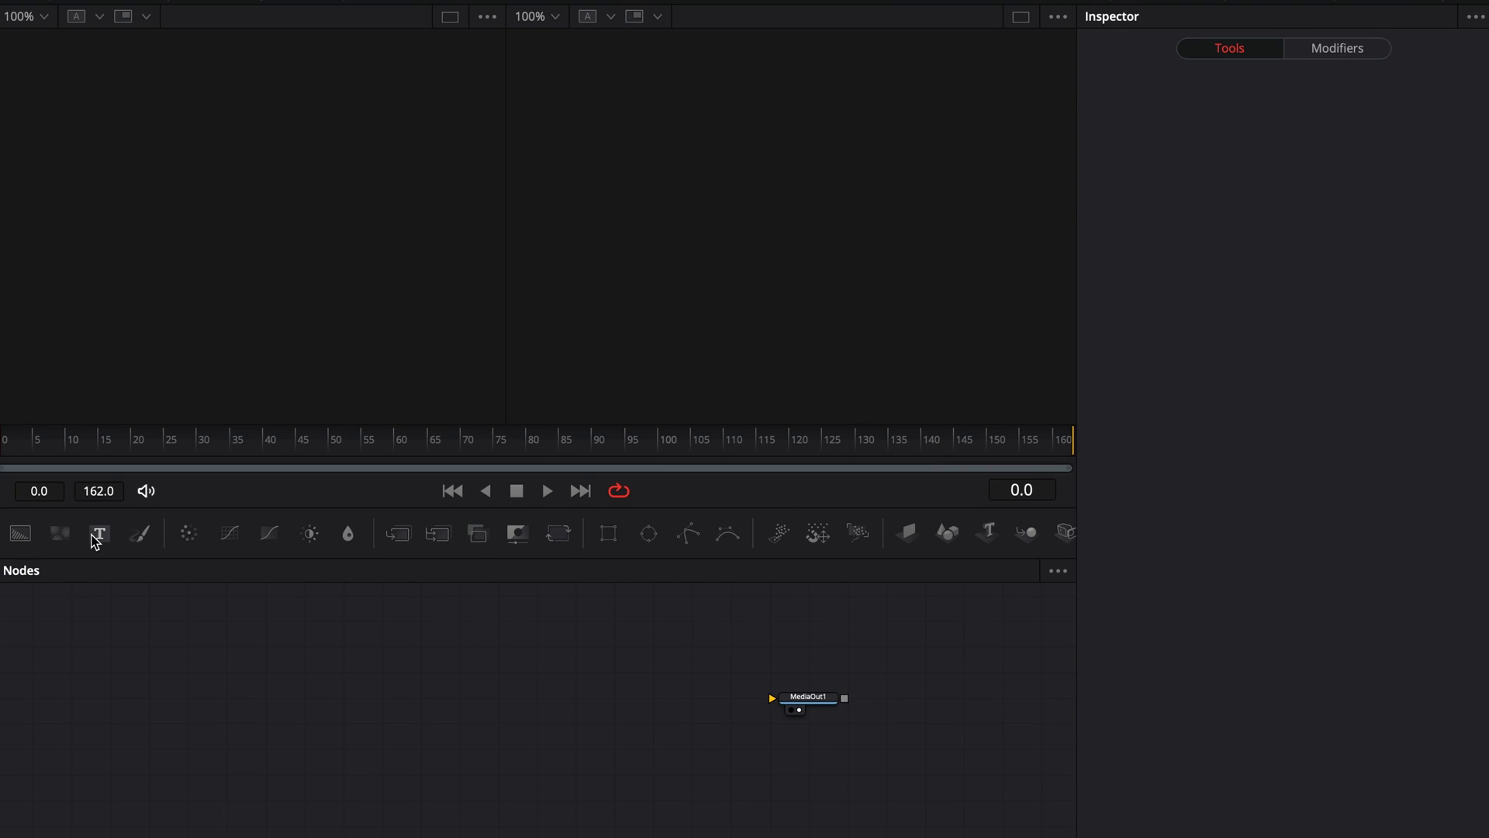
# Add a Text node reading 'RANDOM TEXT' and bring up its Layout settings.
pyautogui.click(98, 533)
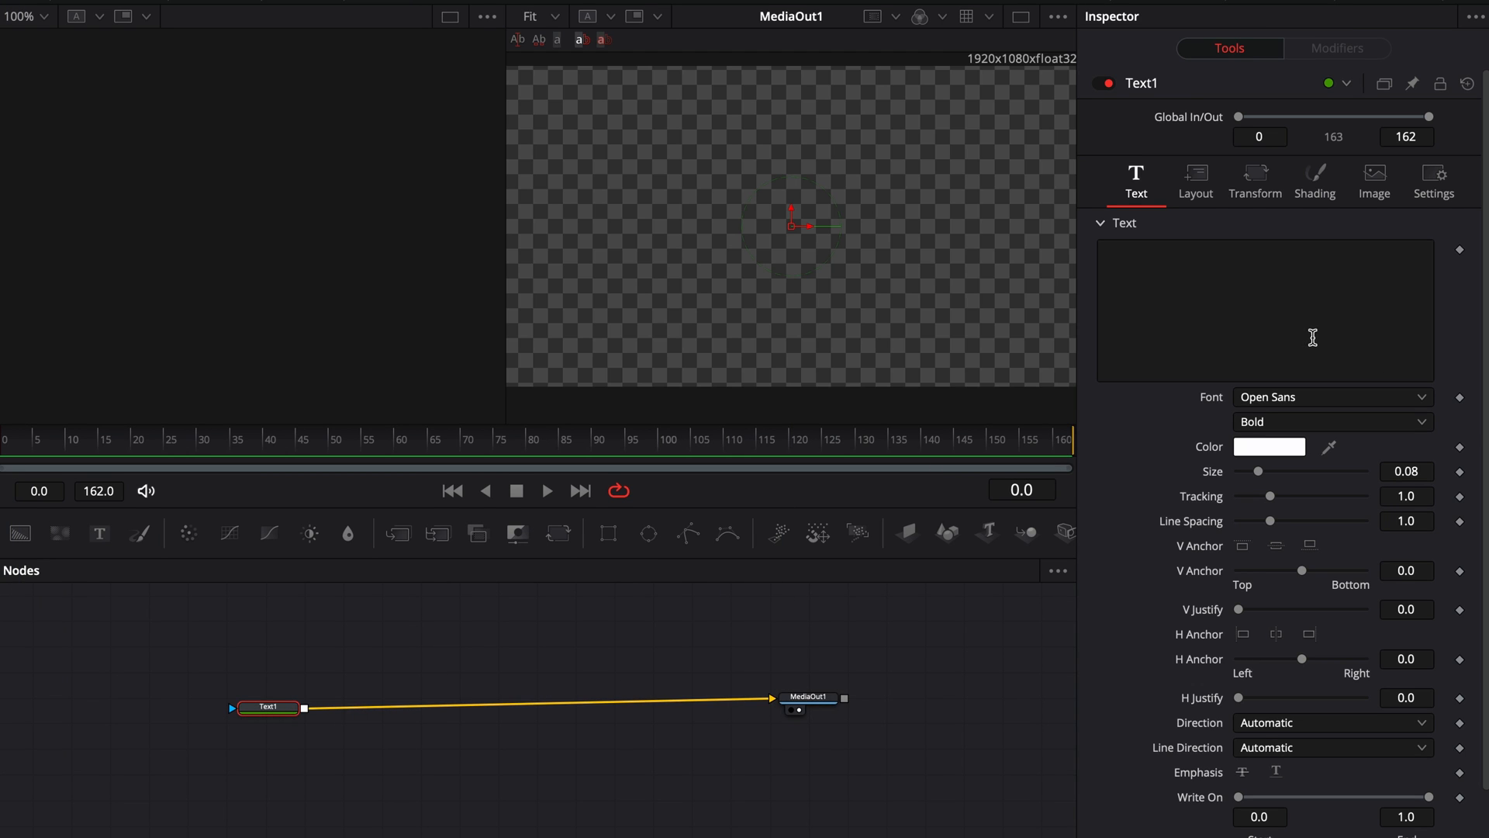
pyautogui.write('RANDOM Z')
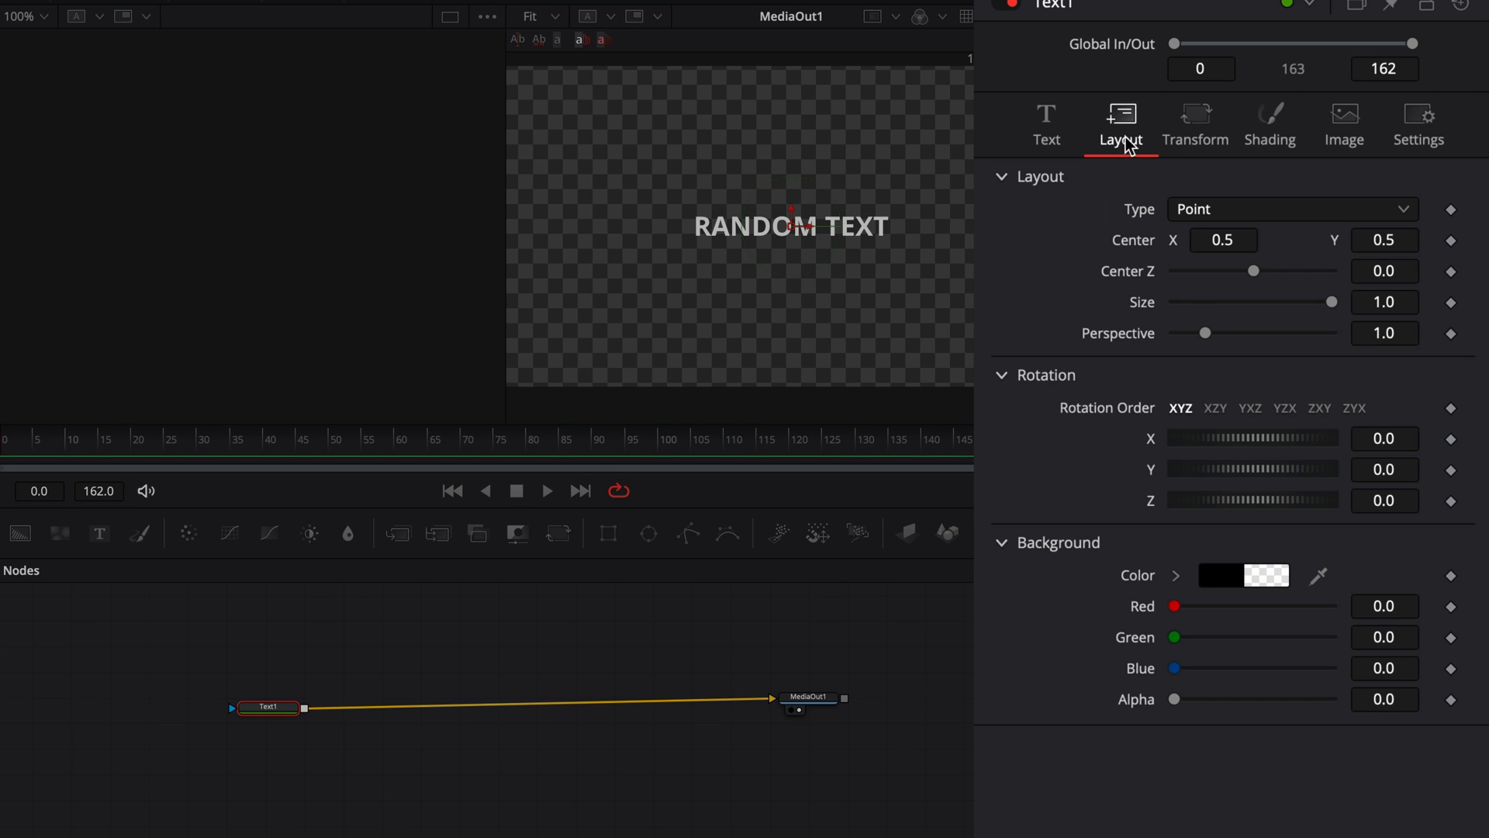
pyautogui.click(1292, 209)
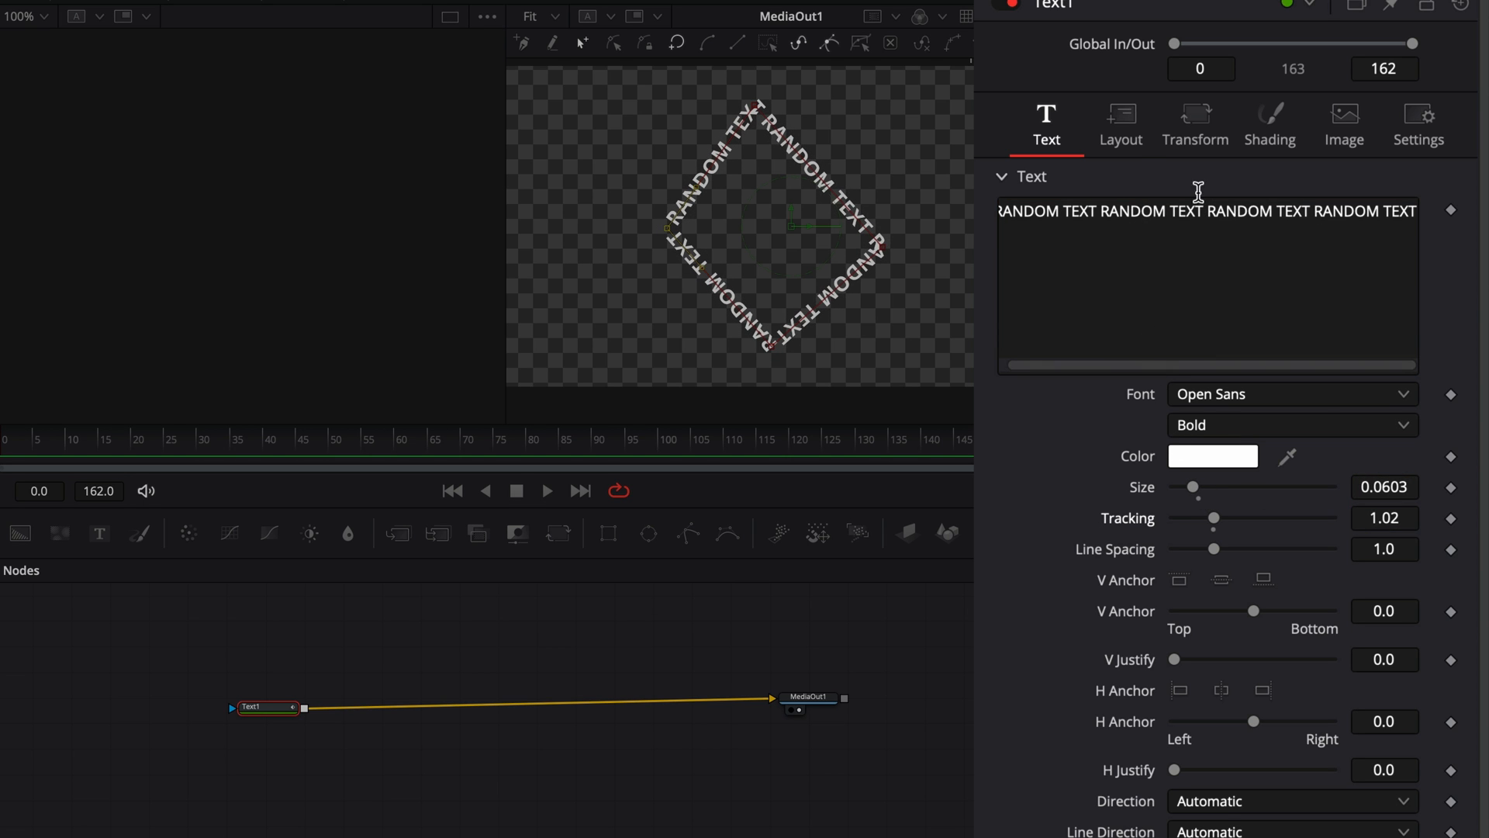
pyautogui.click(1121, 124)
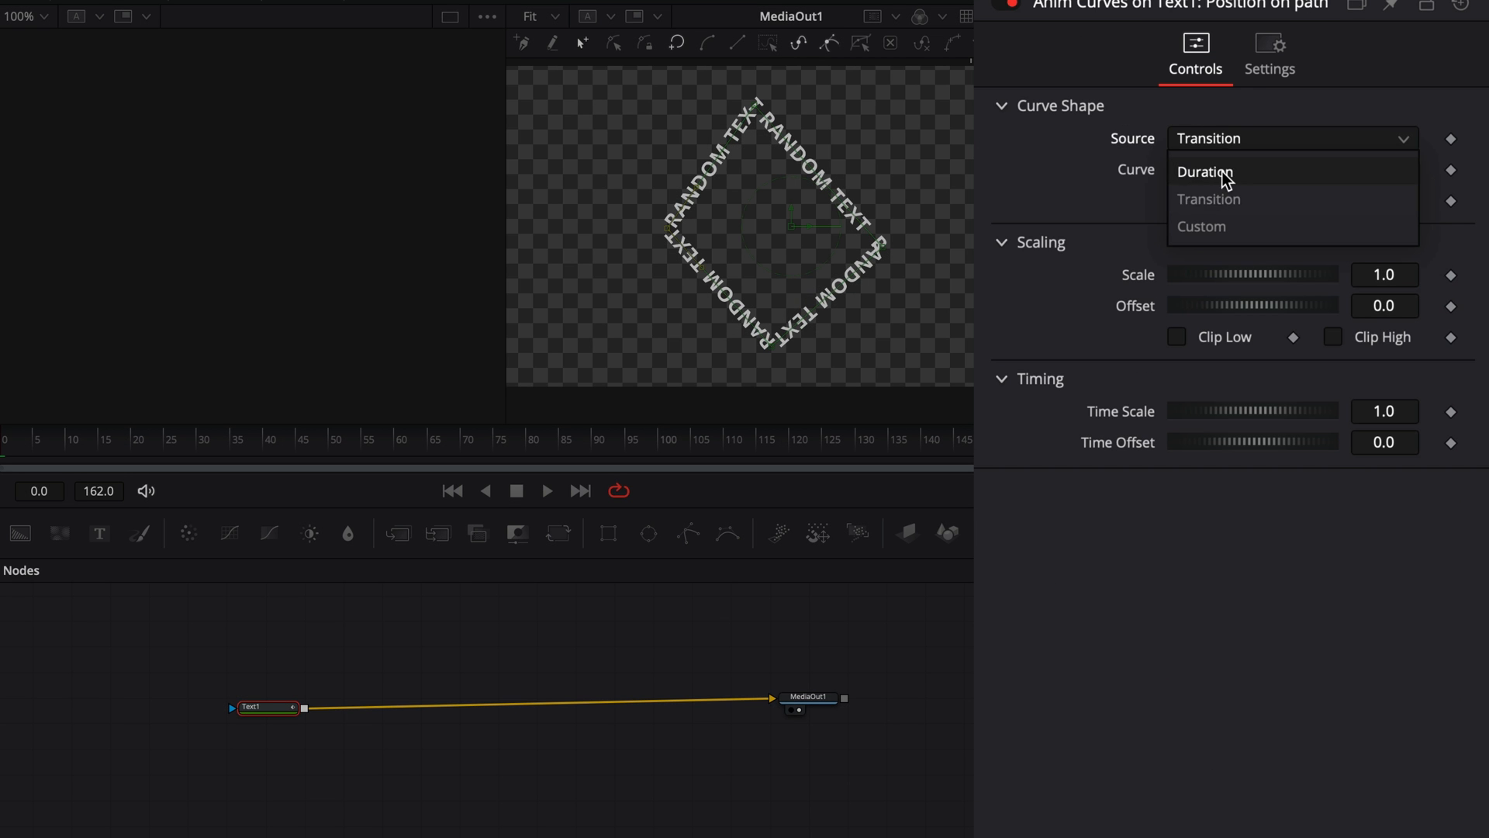
# Switch the Anim Curves modifier's Source to Duration.
pyautogui.click(1205, 172)
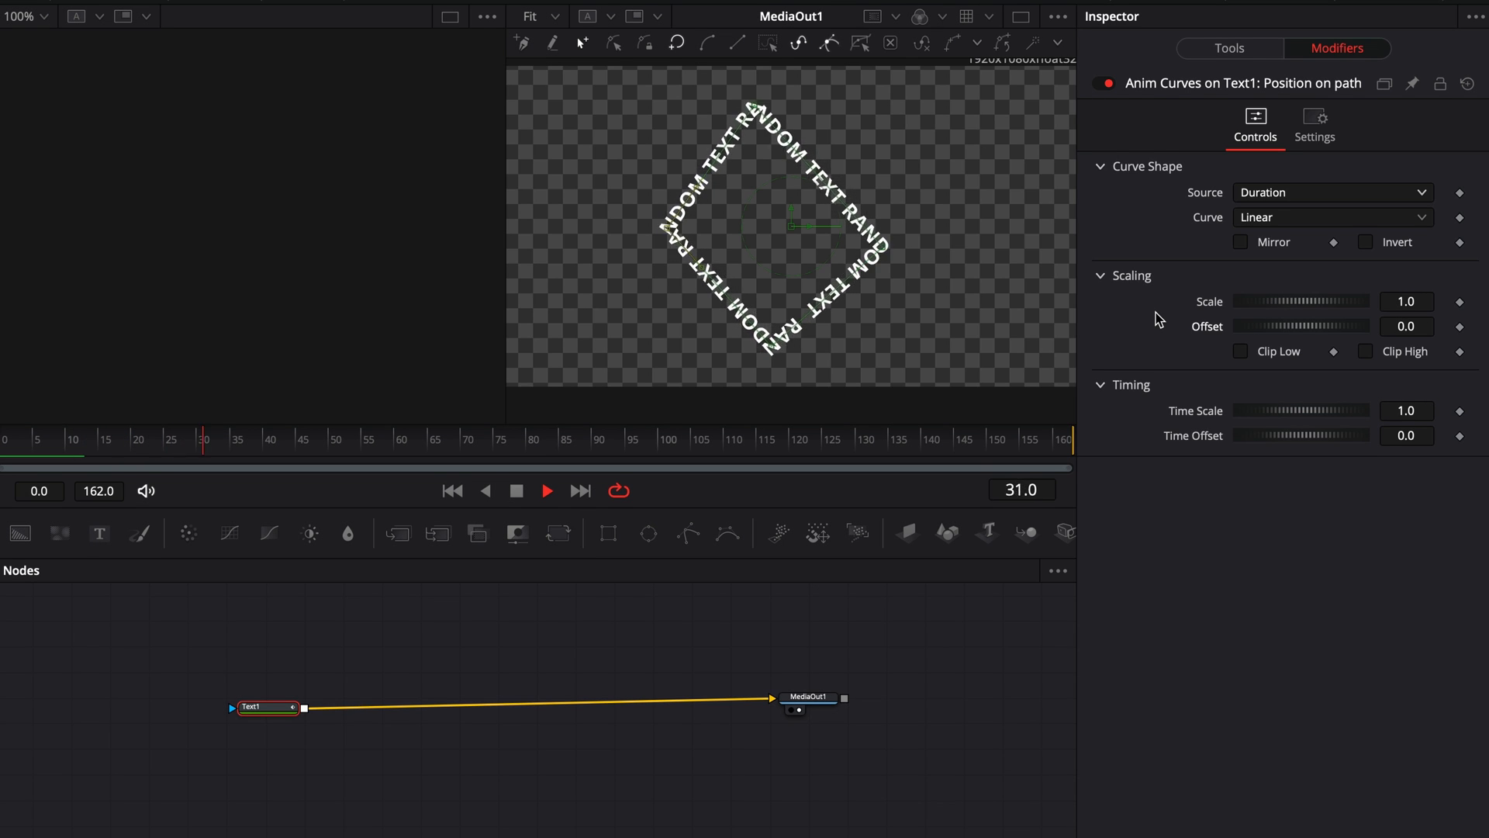